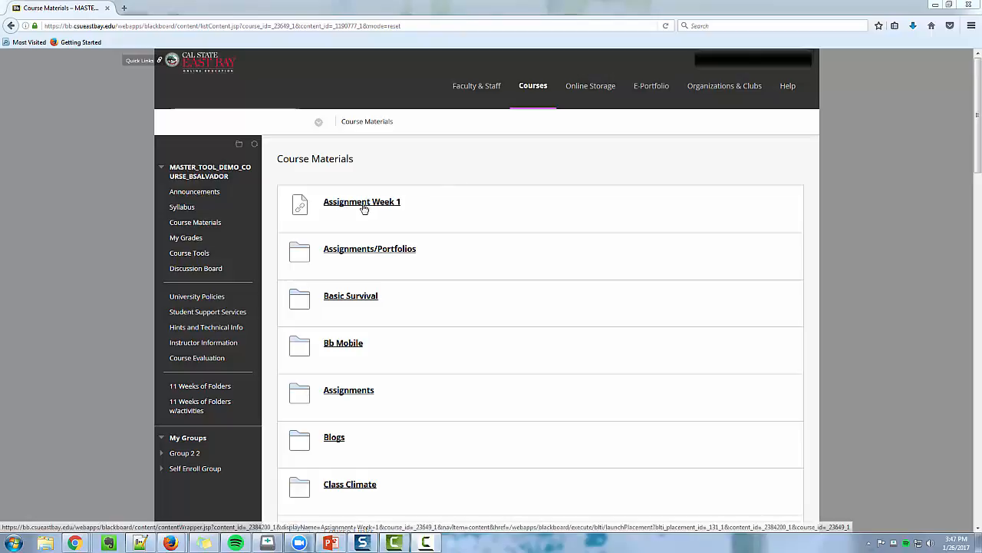
# Step: Launch the Assignment Week 1 Turnitin tool from Course Materials, confirming the LTI launch
pyautogui.click(362, 201)
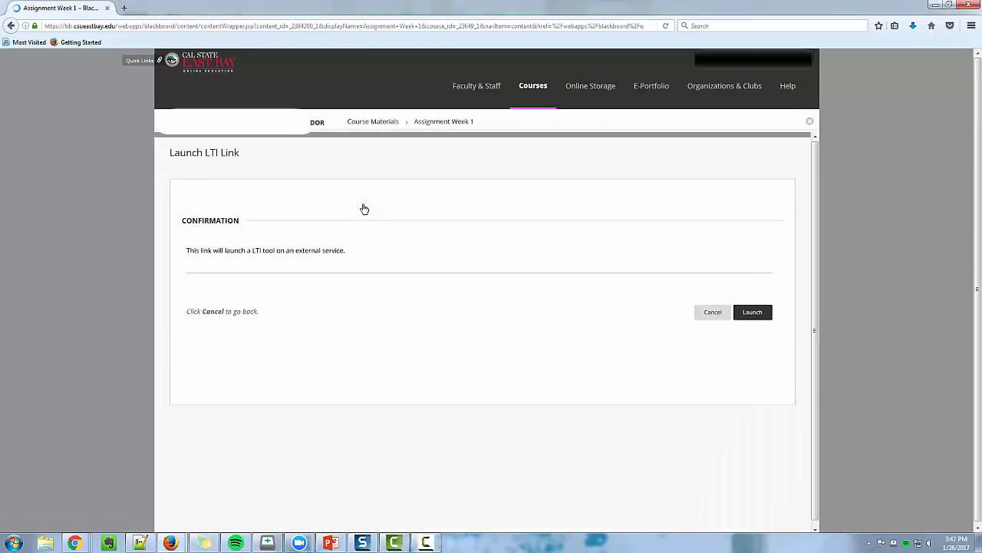
pyautogui.click(752, 311)
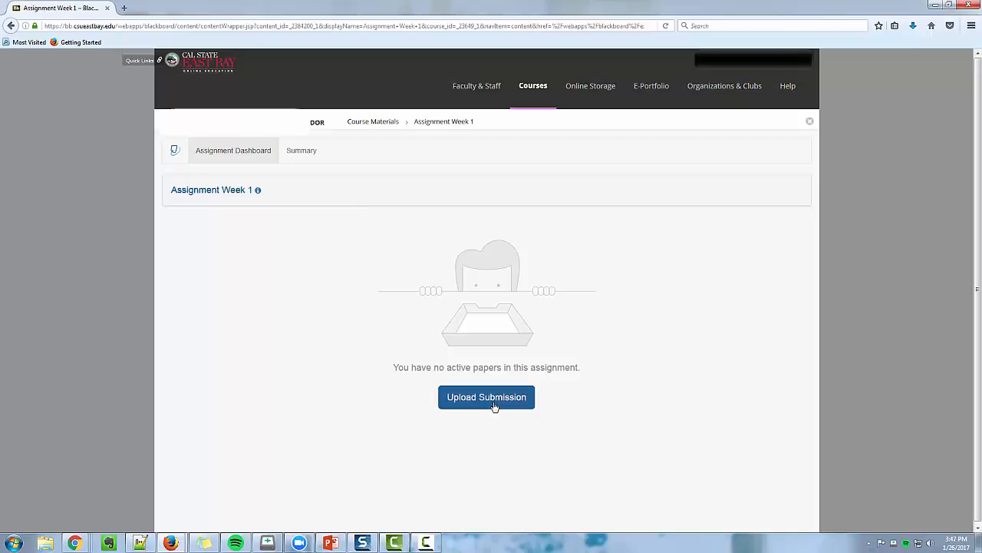
# Step: Begin an Upload Submission and enter 'Assignment 1' as the submission title
pyautogui.click(487, 396)
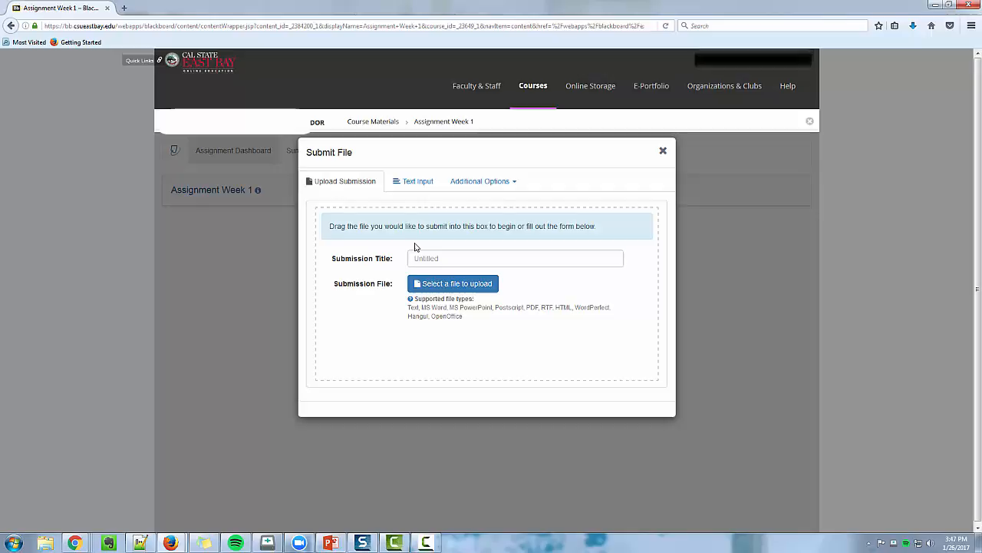
pyautogui.click(516, 258)
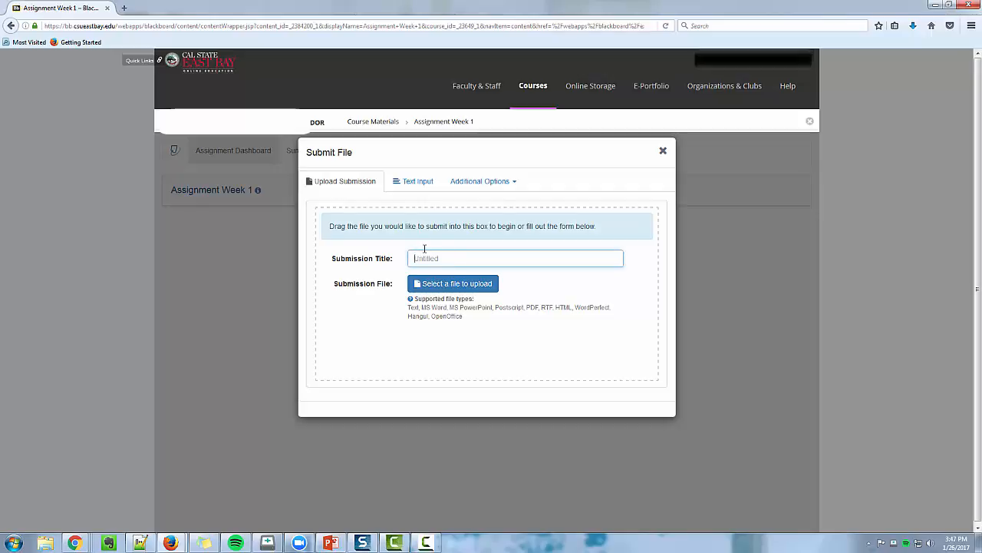
pyautogui.write('Assignment 1')
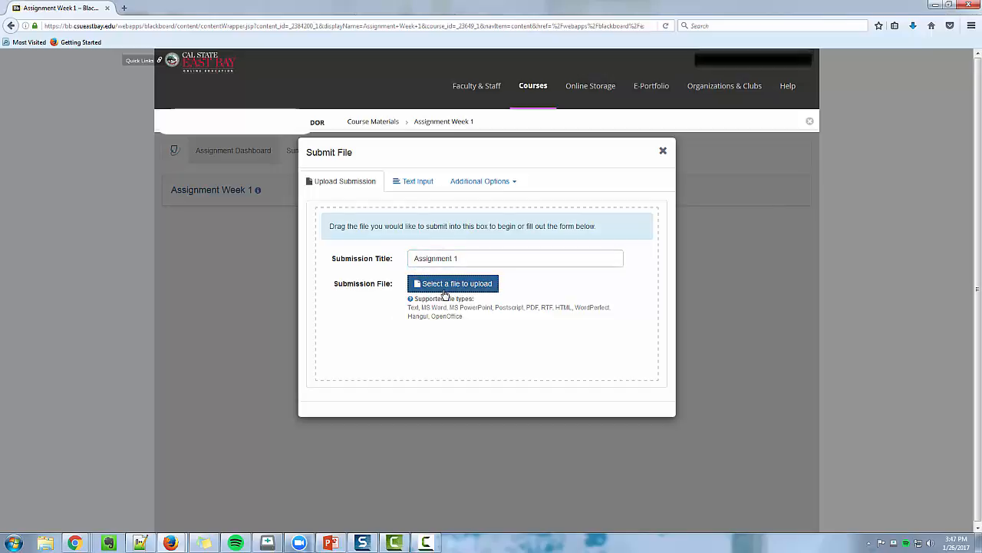
# Step: Attach 'Lorem ipsum.docx' from the Desktop as the file to submit
pyautogui.click(453, 283)
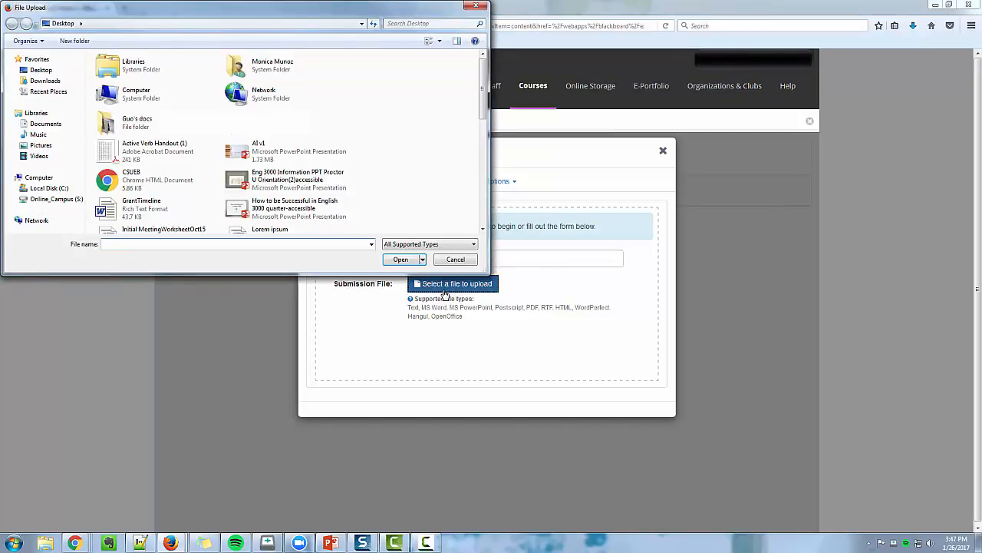
pyautogui.click(289, 218)
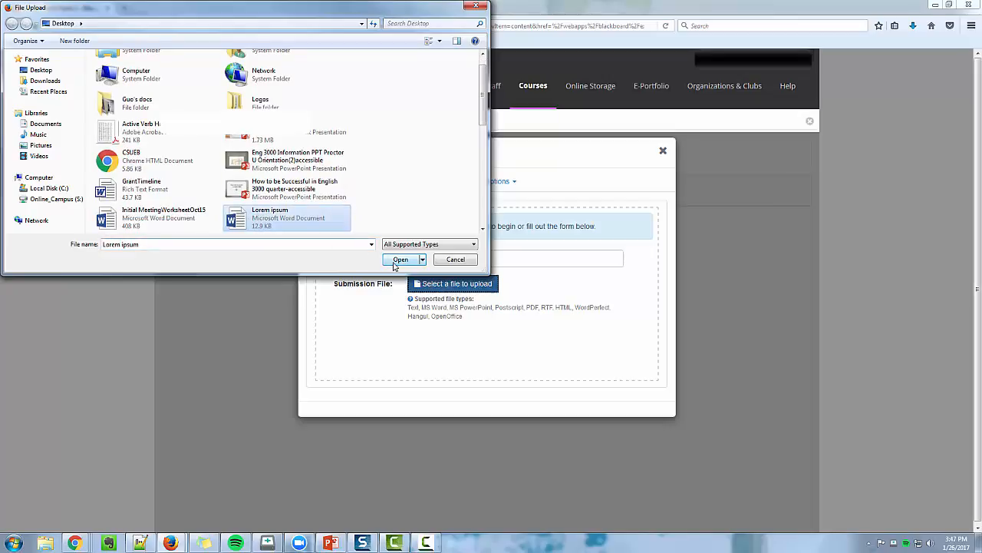
pyautogui.click(399, 260)
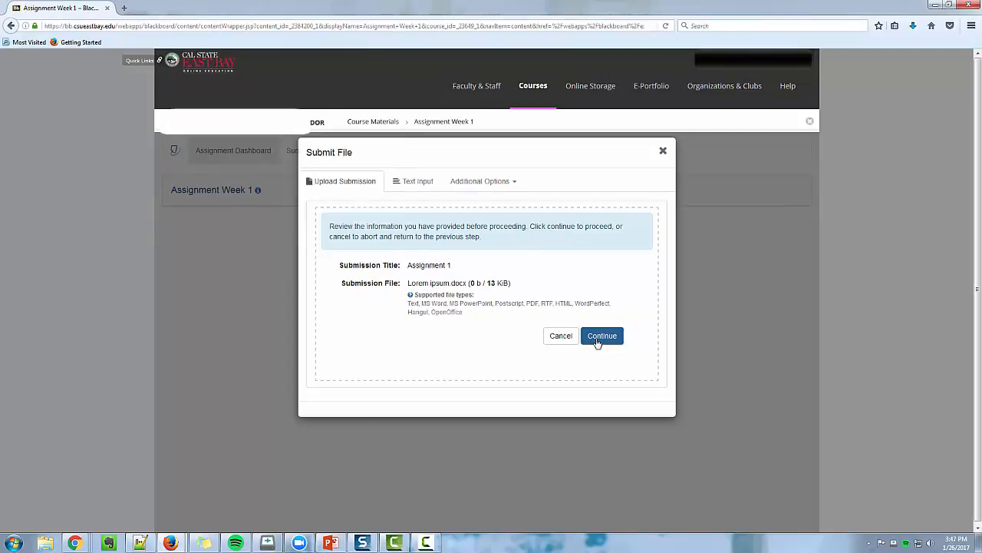
# Step: Continue past the review screen to generate a preview of the Lorem ipsum paper
pyautogui.click(602, 335)
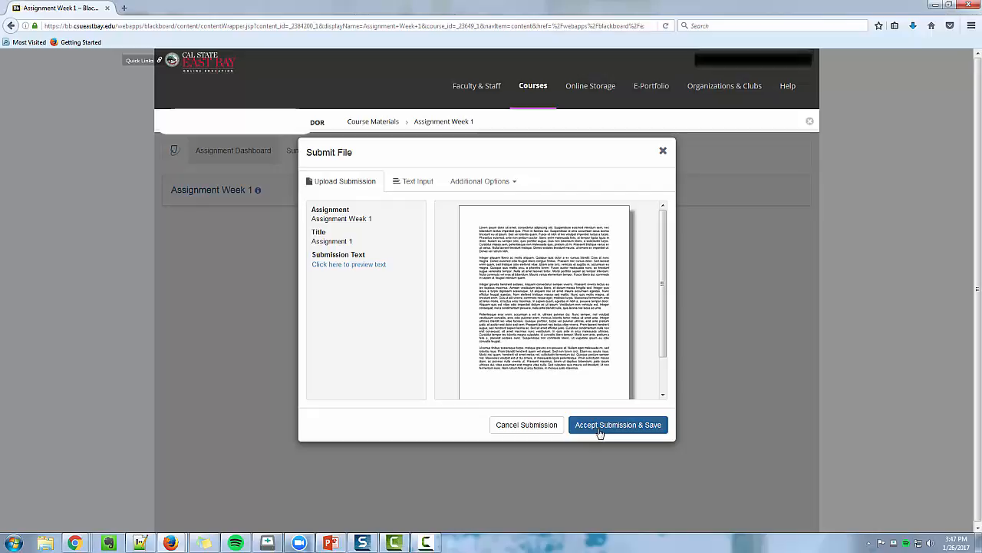
# Step: Accept and save the submission so Assignment 1 appears on the dashboard dated 26 Jan 2017
pyautogui.click(618, 424)
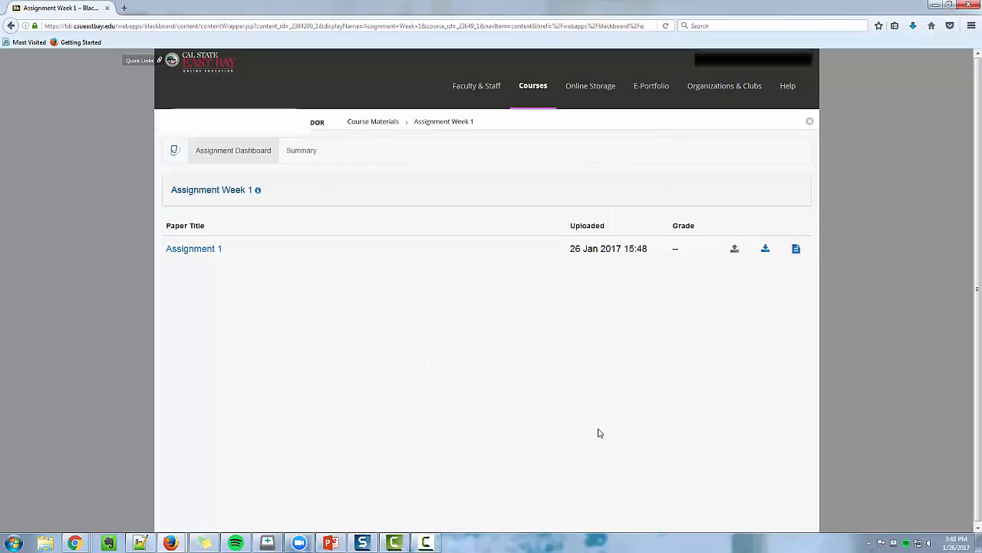
pyautogui.moveTo(695, 357)
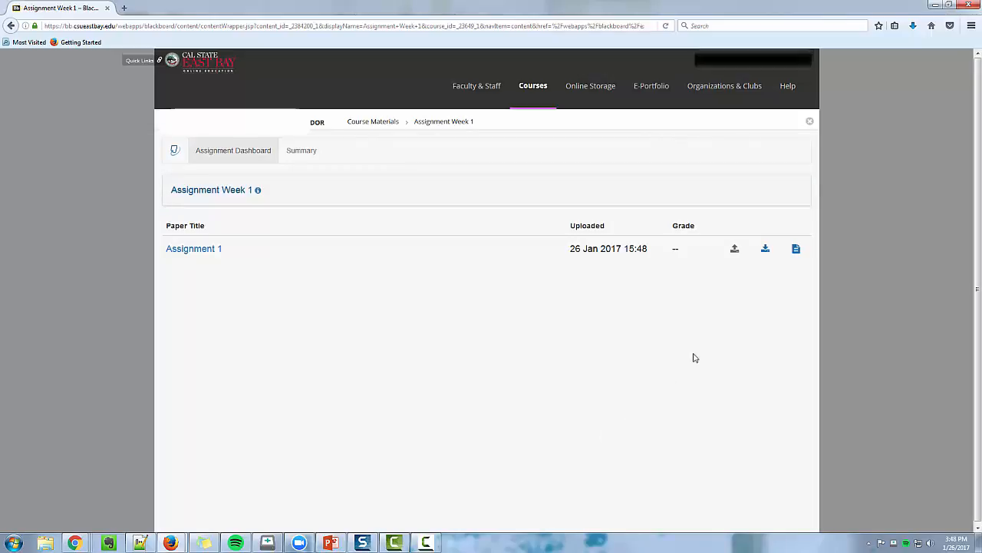
pyautogui.moveTo(795, 249)
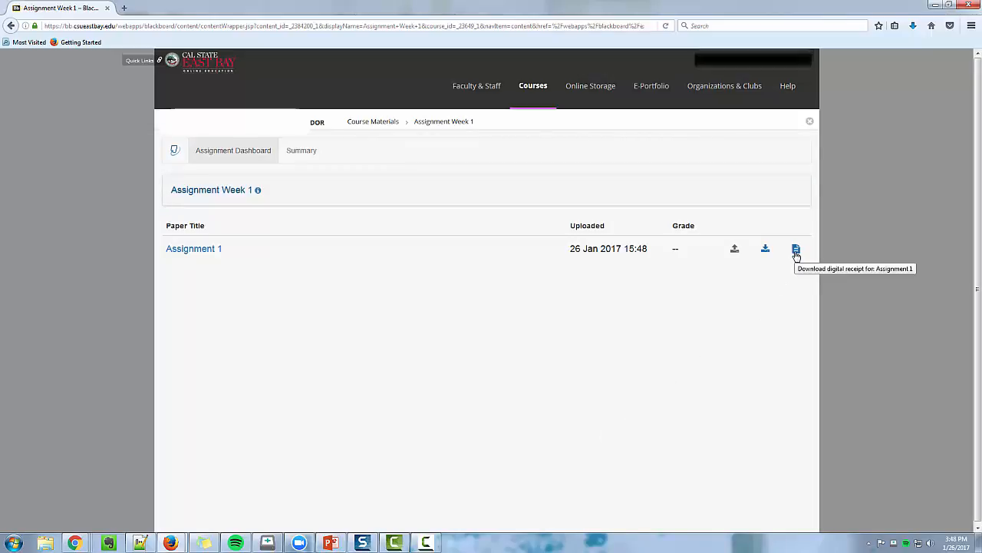
pyautogui.moveTo(796, 257)
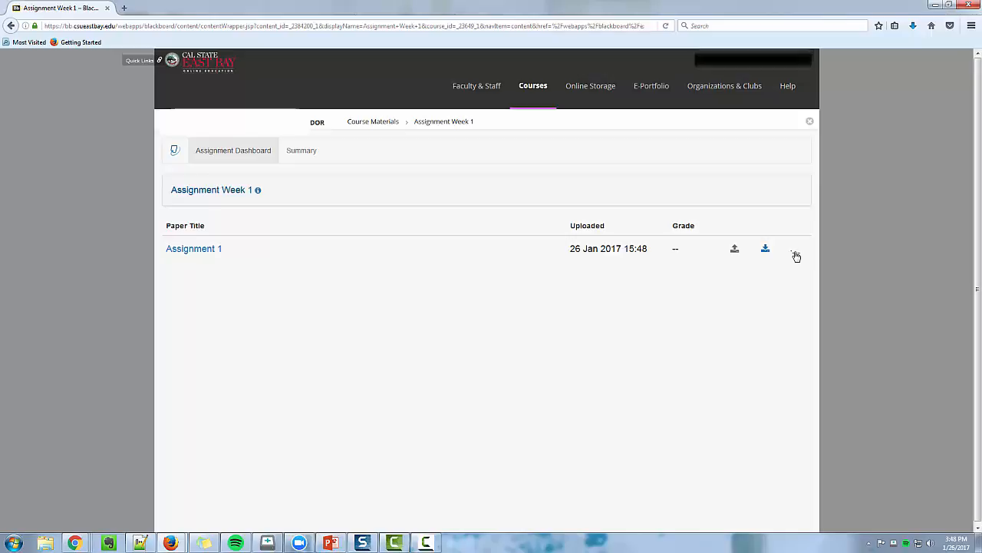
# Step: Download the Assignment 1 digital receipt and view the PDF in Adobe Acrobat
pyautogui.click(795, 249)
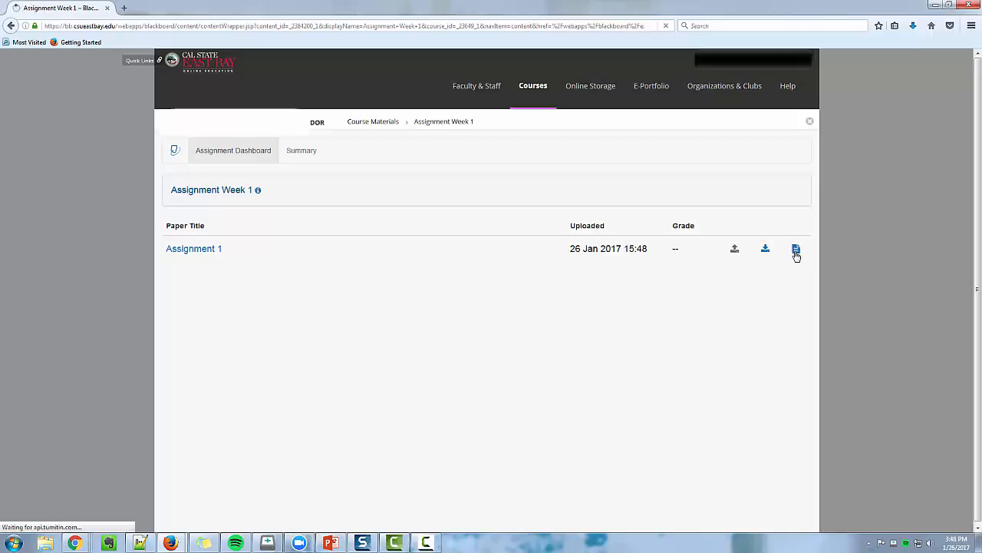
pyautogui.click(796, 249)
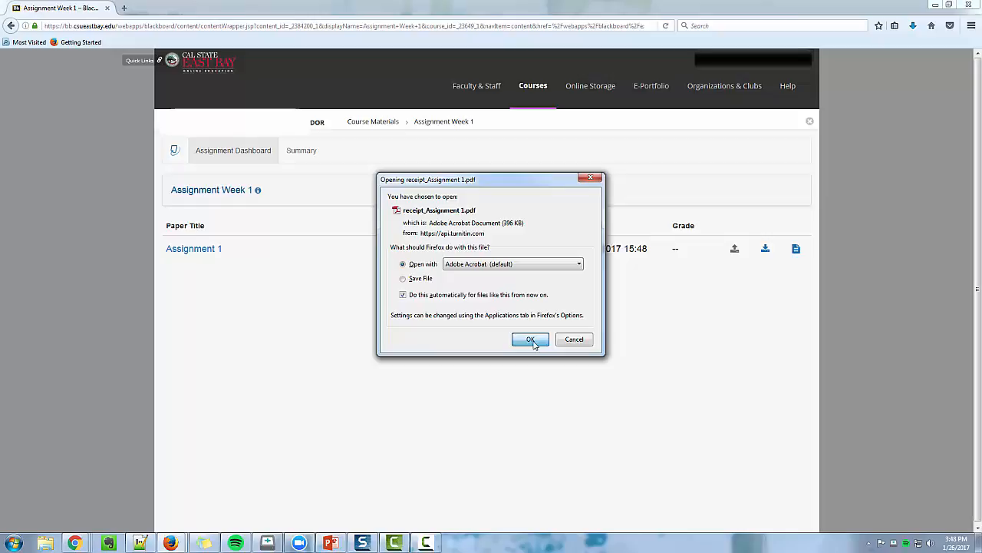
pyautogui.click(531, 339)
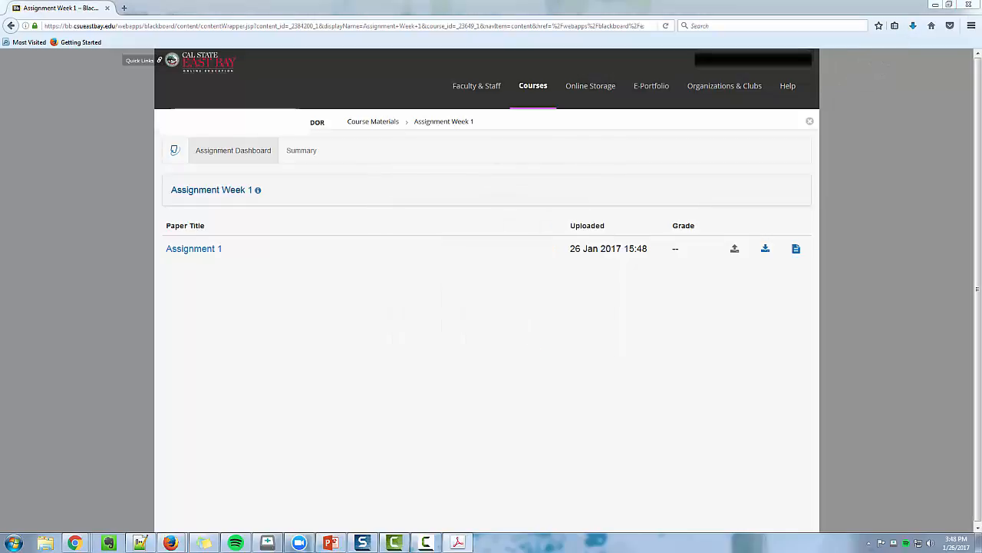
pyautogui.click(795, 249)
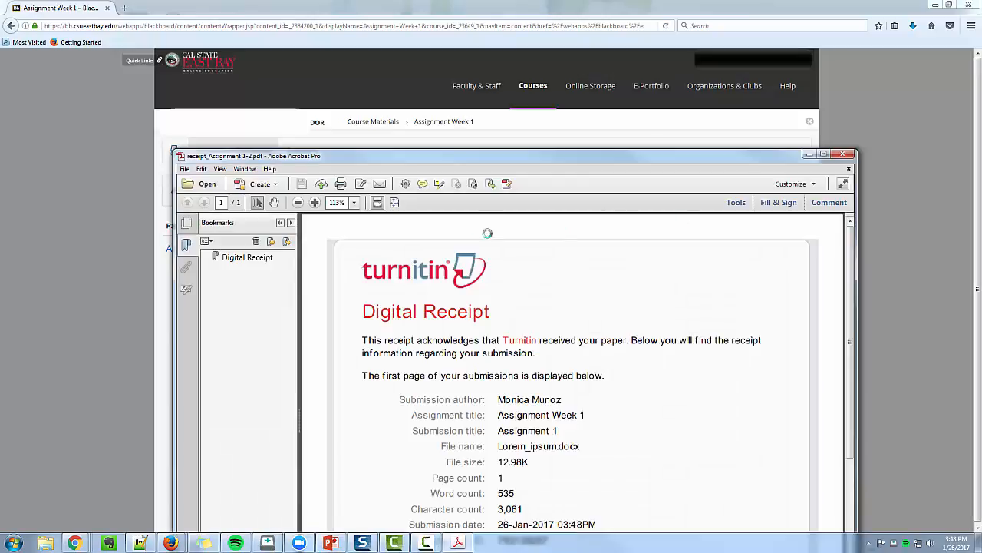